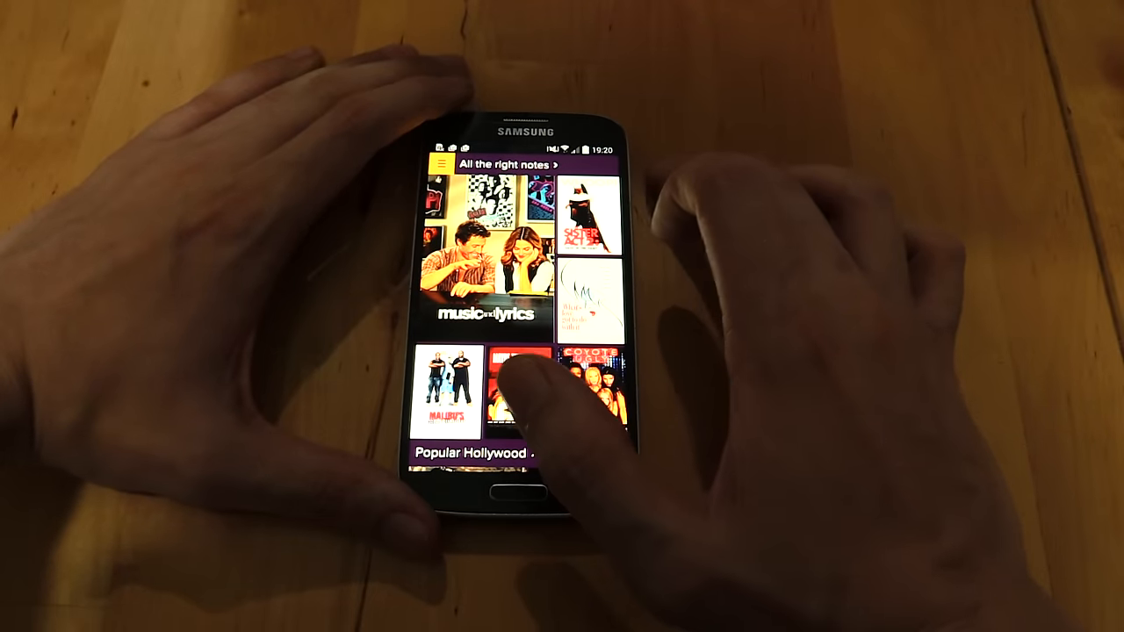
# Scroll the home catalogue down to the Popular Hollywood and Popular Pinoy rows
pyautogui.scroll(-3)
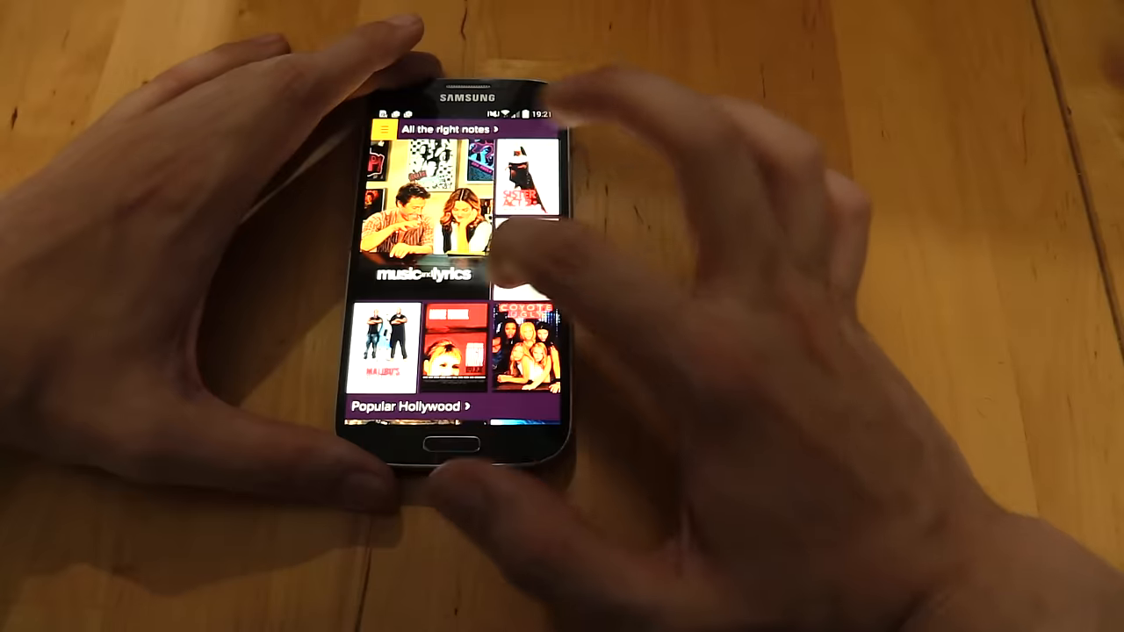
pyautogui.scroll(-3)
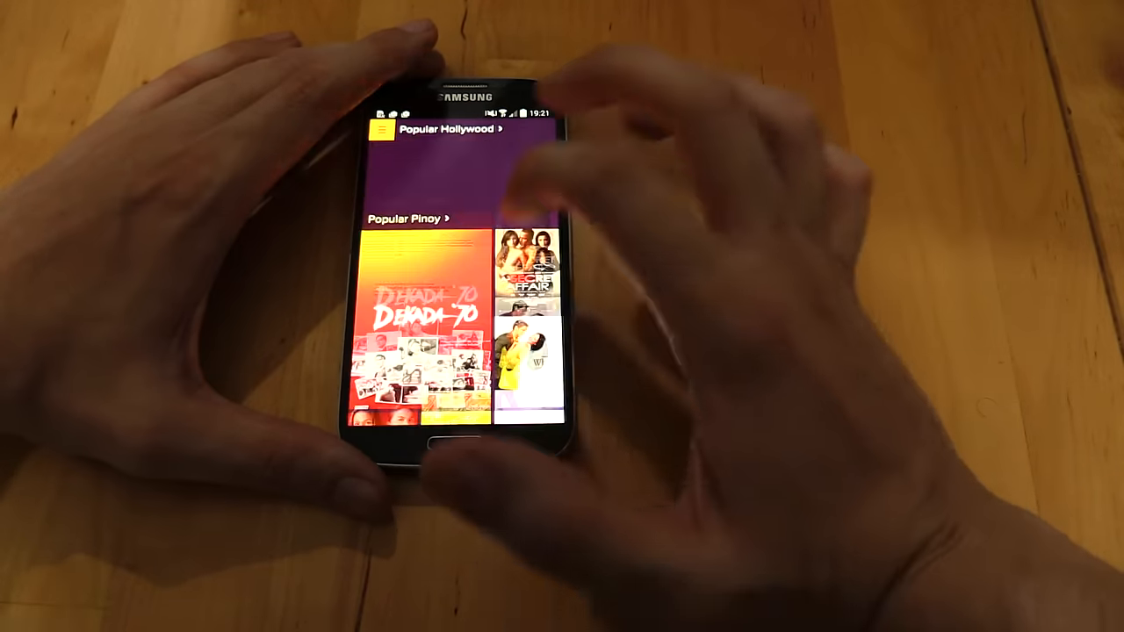
pyautogui.scroll(-3)
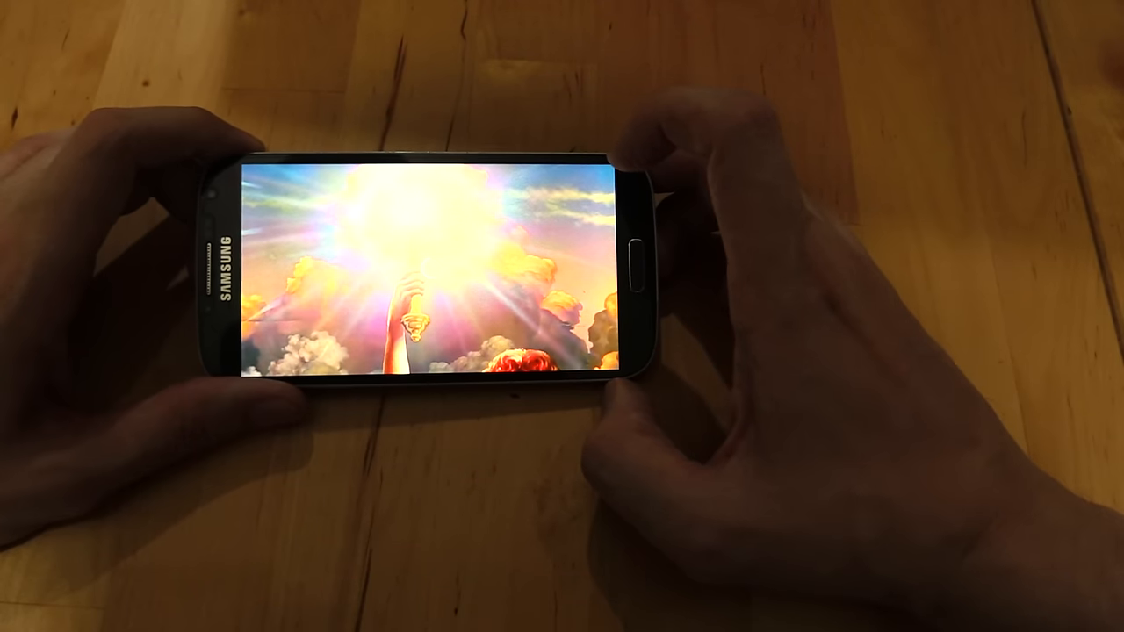
# Start a film playing and bring up its playback controls in landscape
pyautogui.click(421, 263)
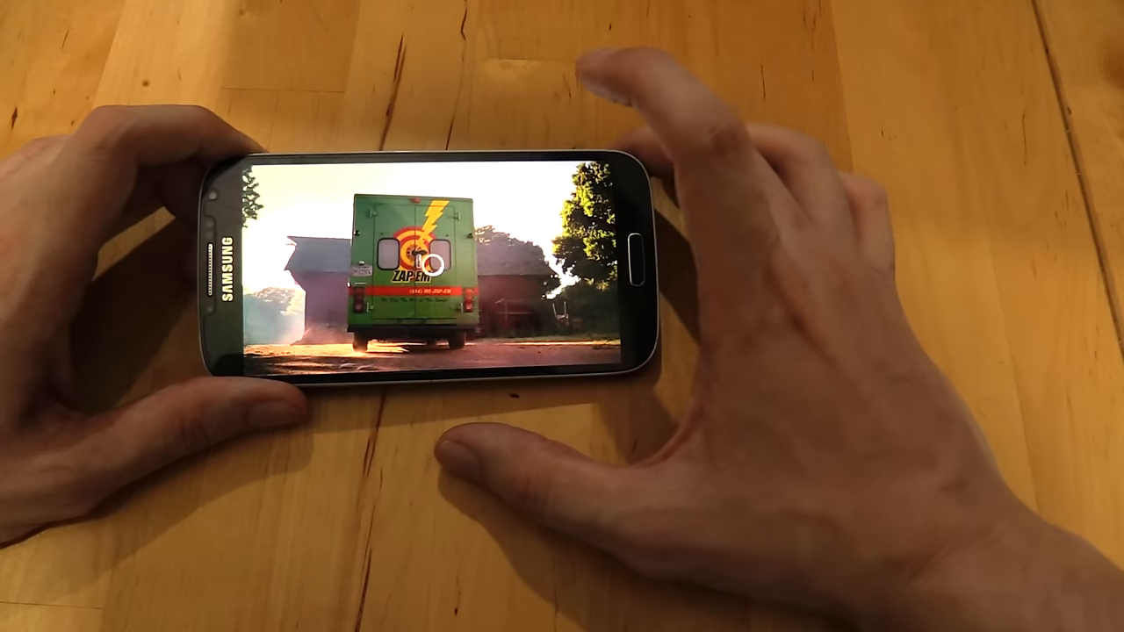
pyautogui.click(430, 264)
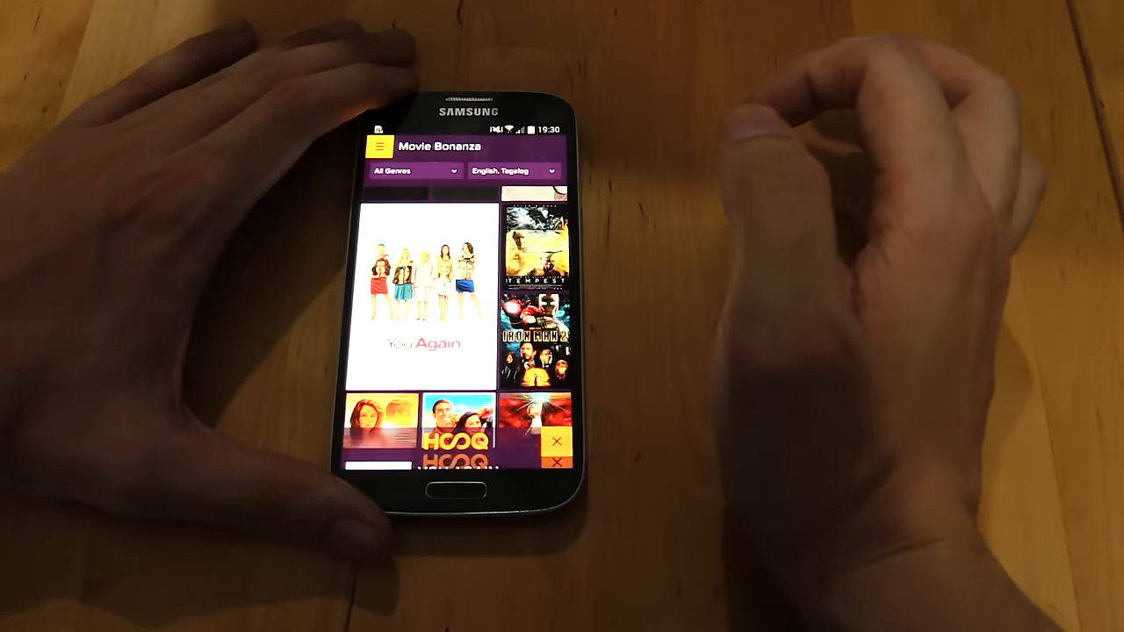
# Peek at Iron Man 2, then go back toward The Mummy Returns details page
pyautogui.click(537, 316)
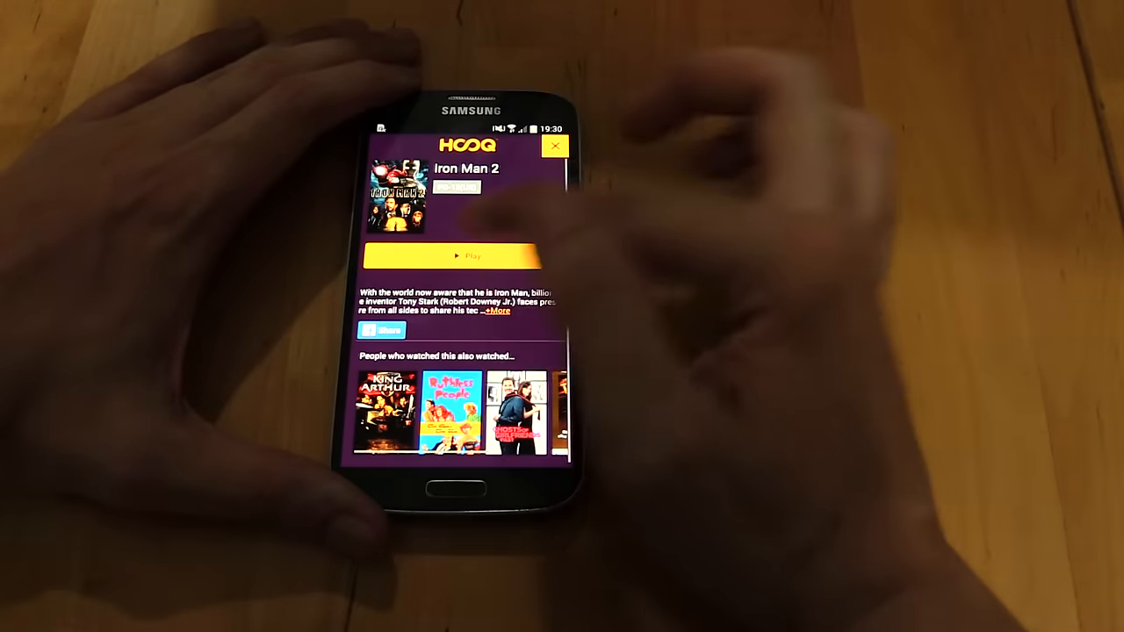
pyautogui.click(555, 148)
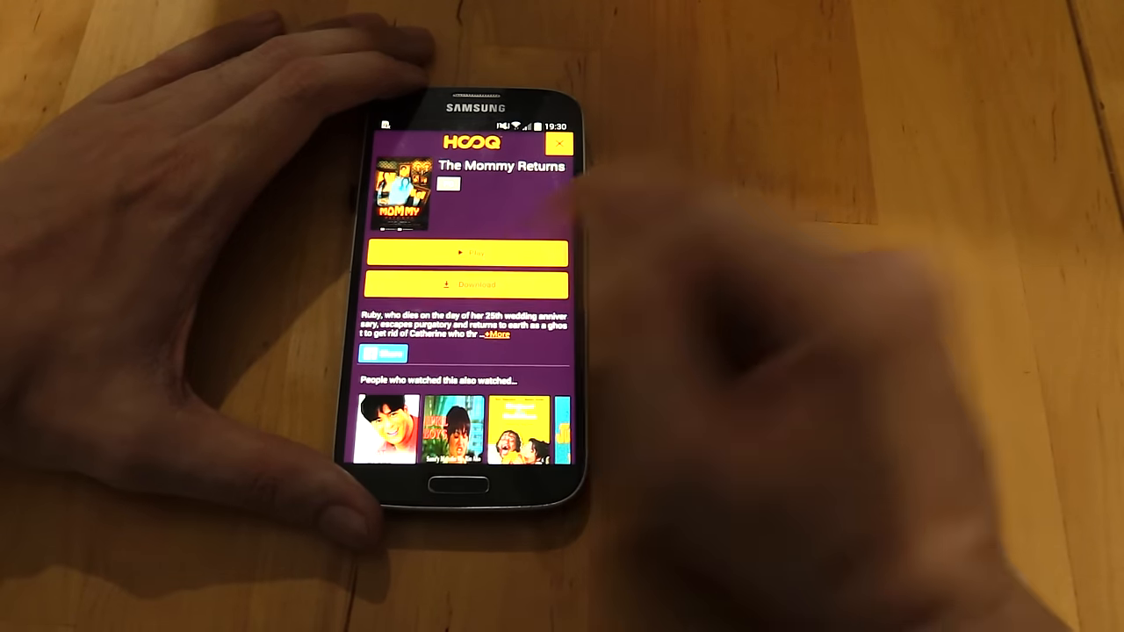
# Tap Download on The Mummy Returns until it shows Downloading for offline viewing
pyautogui.click(465, 284)
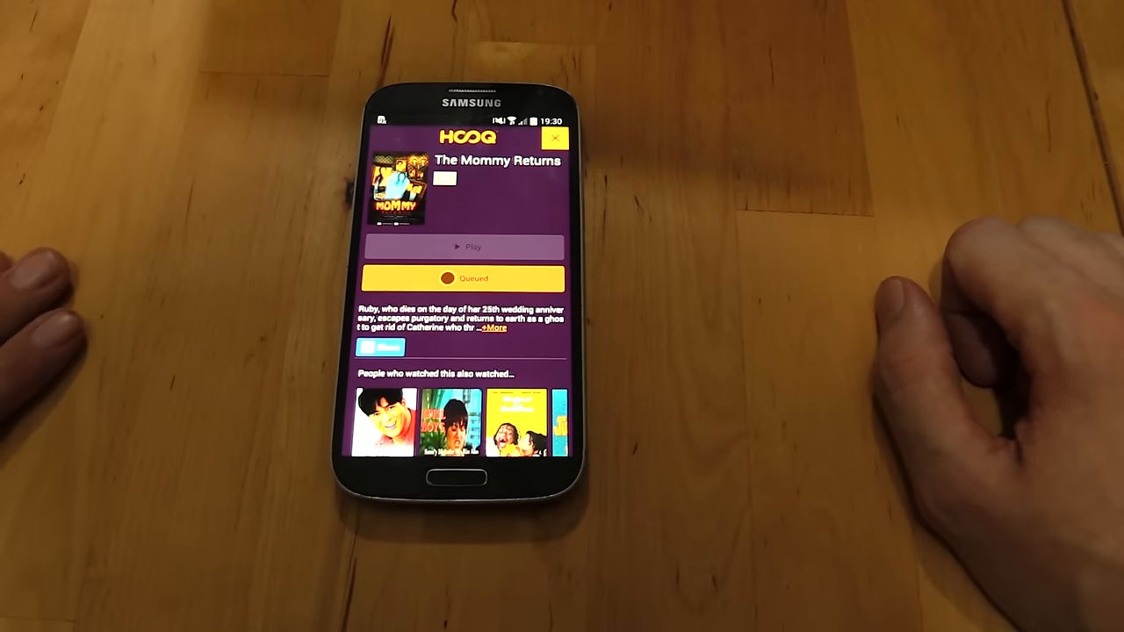
pyautogui.click(471, 279)
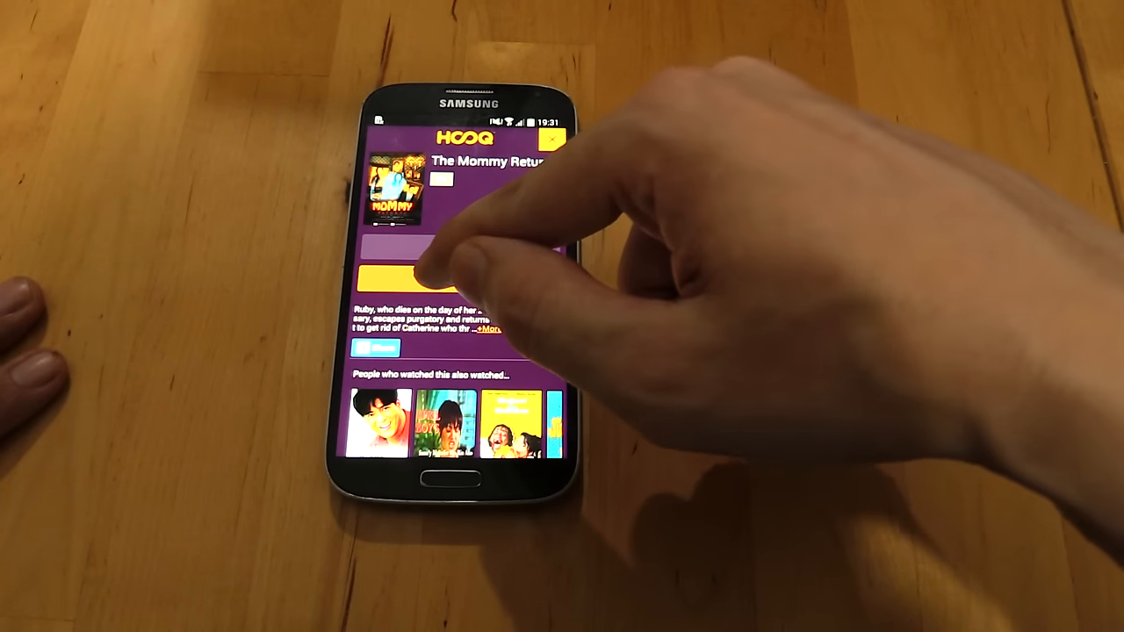
pyautogui.click(467, 279)
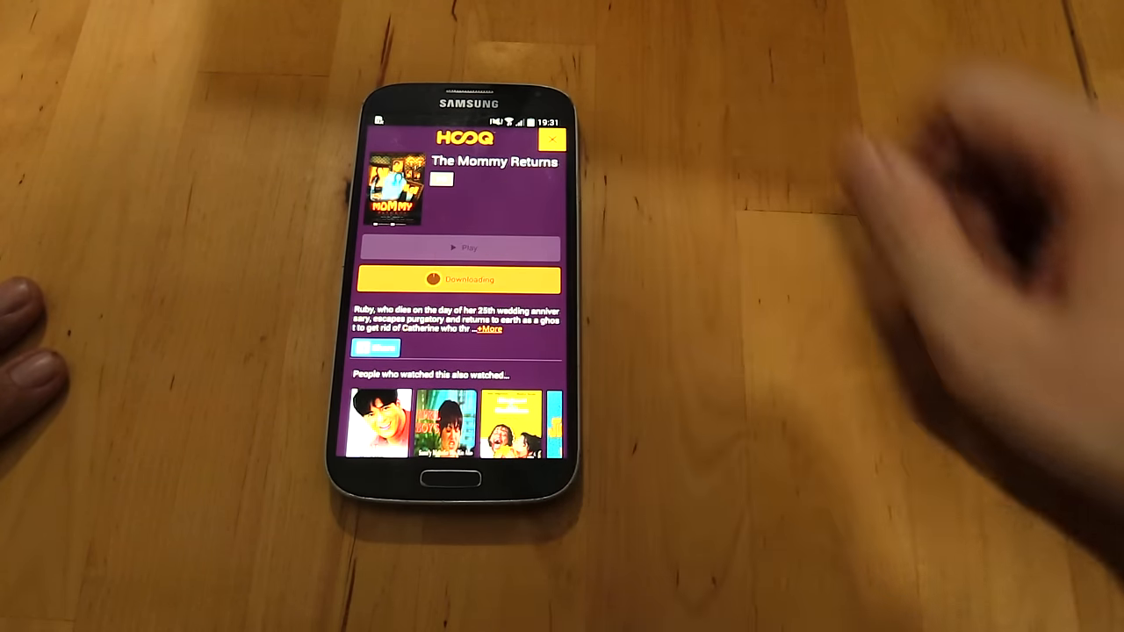